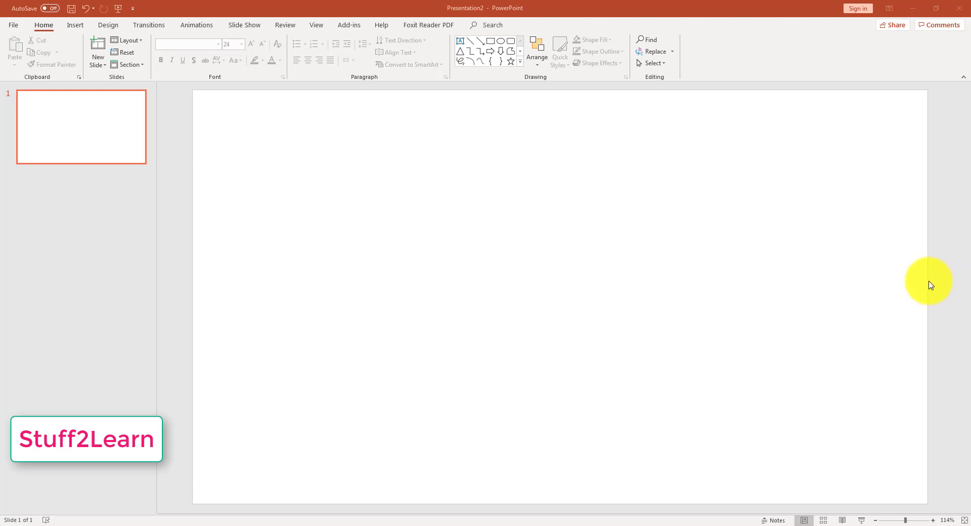
pyautogui.moveTo(873, 266)
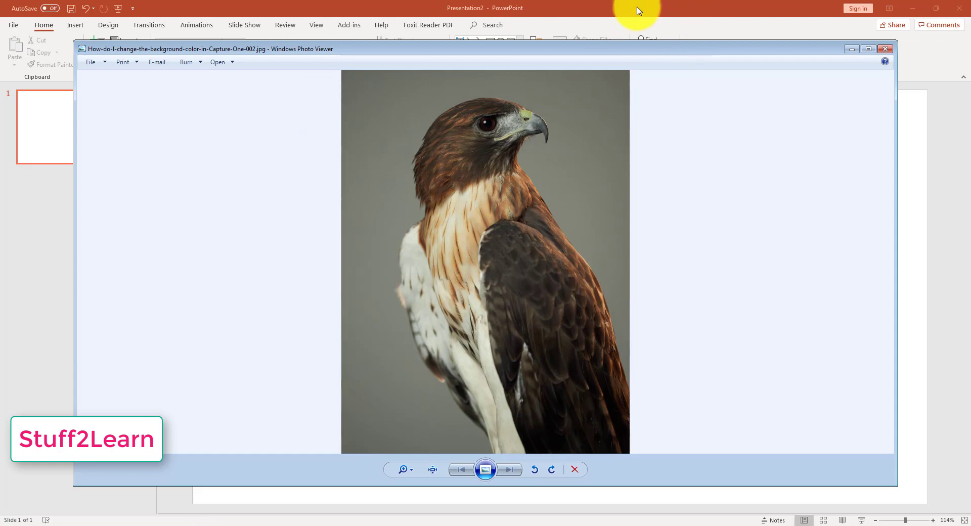
# Insert the hawk JPG photo from the Desktop folder onto the blank slide
pyautogui.click(884, 48)
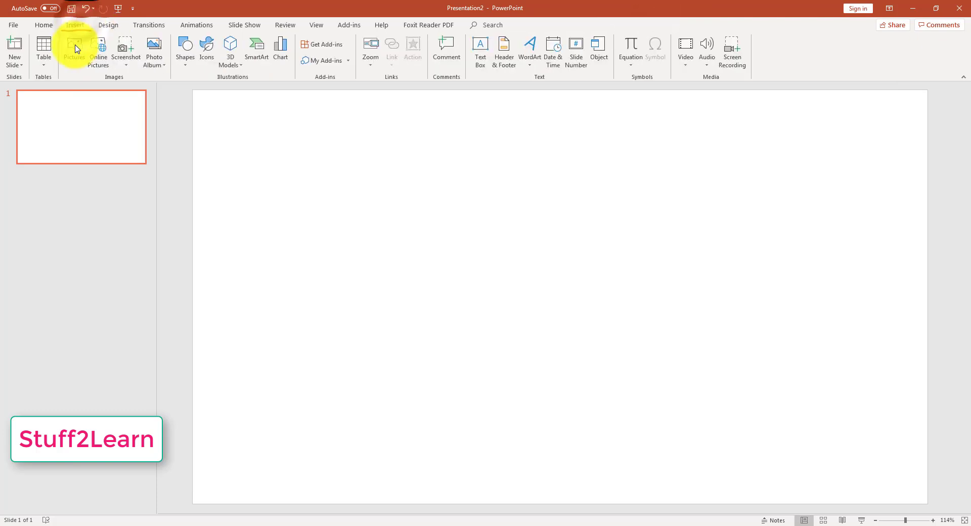
pyautogui.click(74, 50)
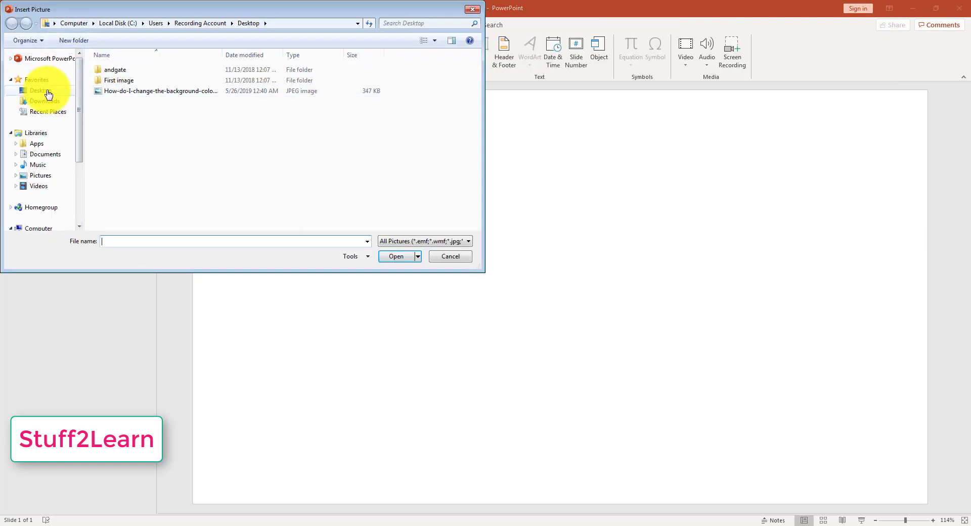
pyautogui.click(40, 90)
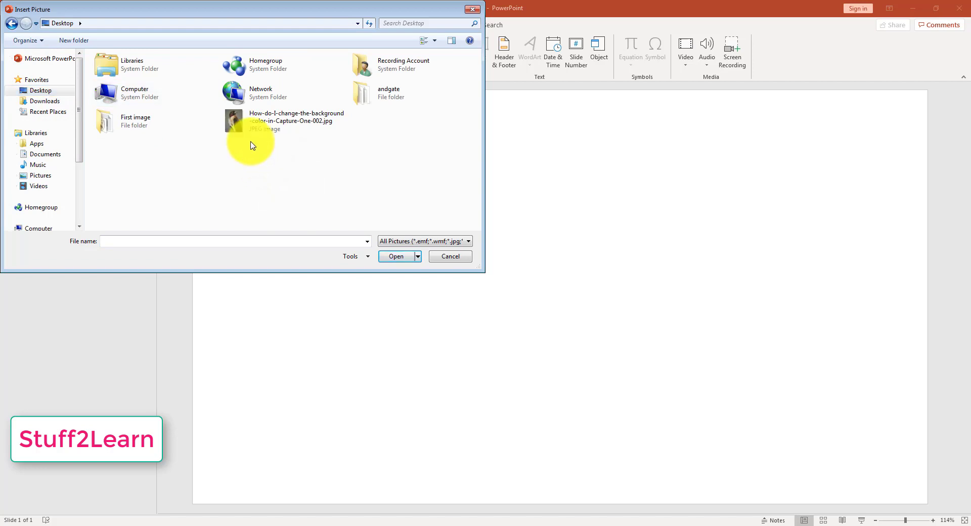
pyautogui.click(296, 120)
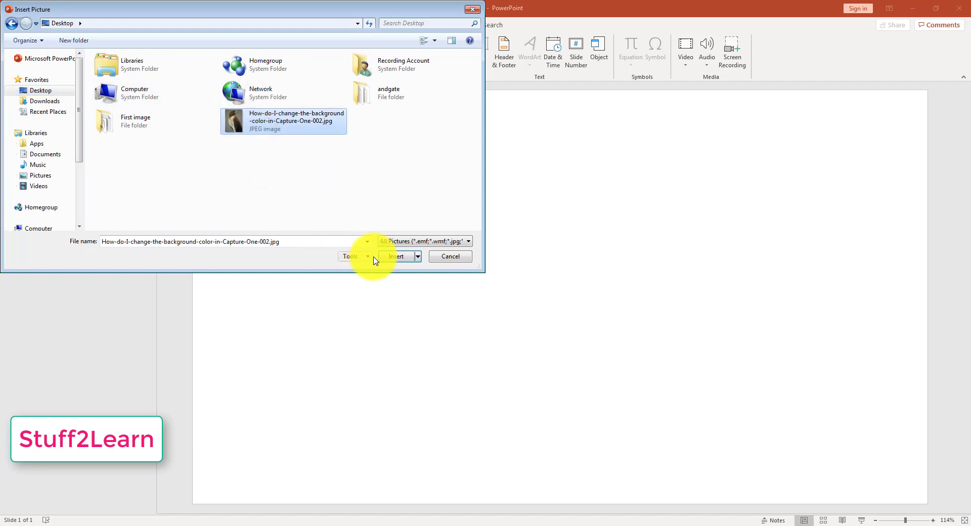
pyautogui.click(397, 256)
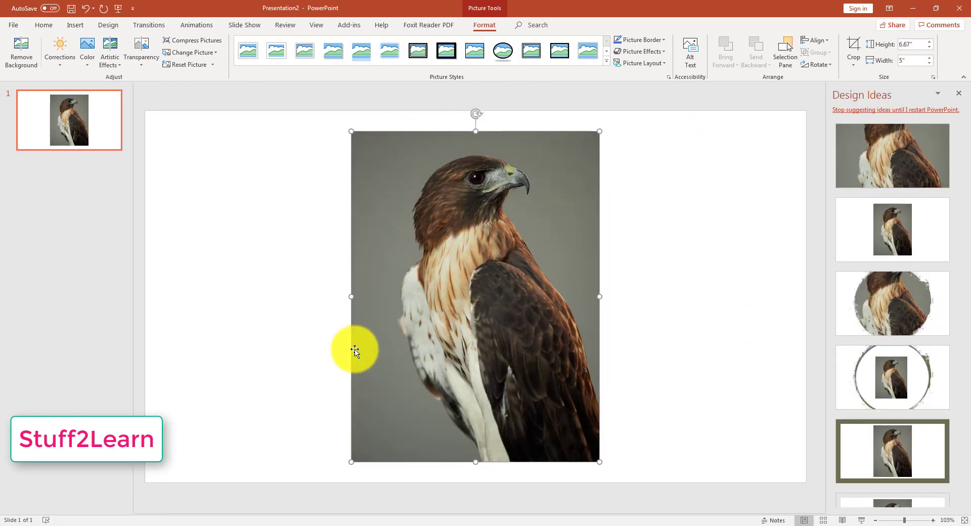
pyautogui.moveTo(889, 111)
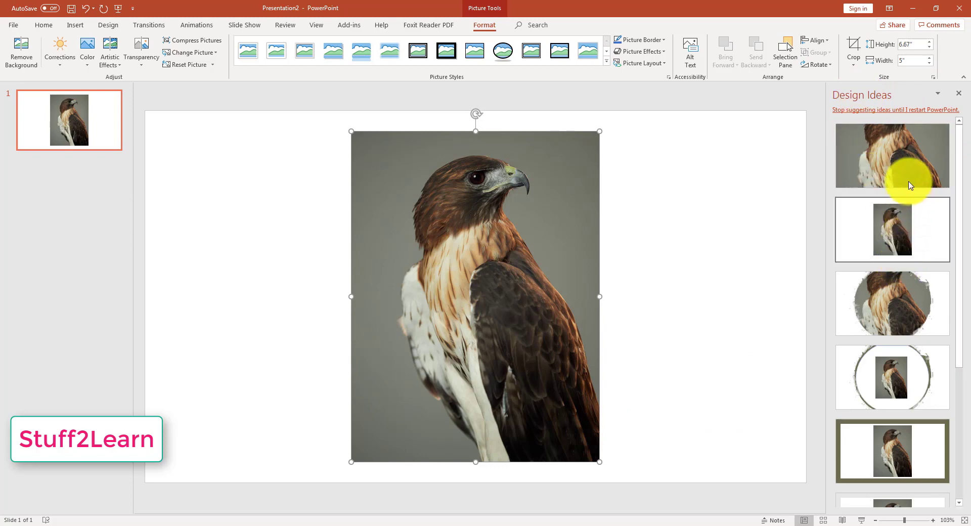
pyautogui.moveTo(886, 166)
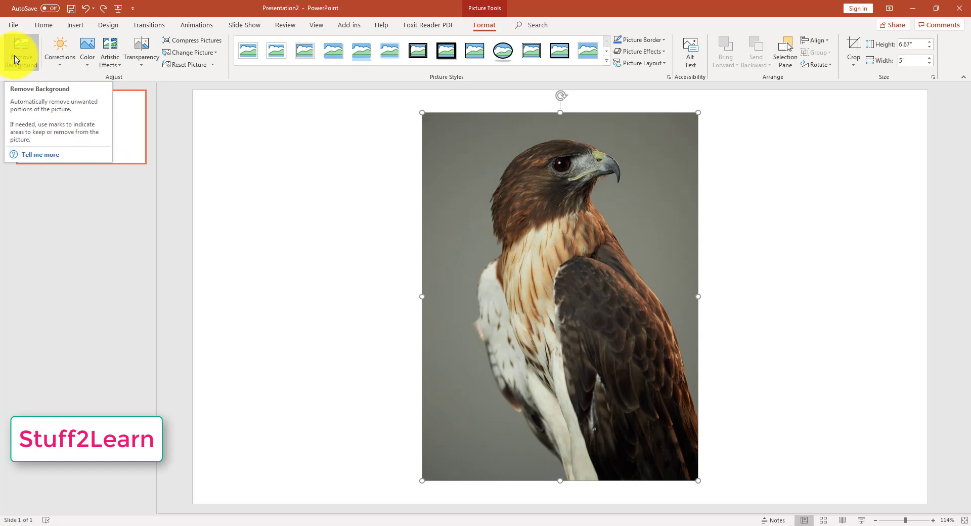
# Start Remove Background on the hawk photo and mark the gray backdrop for removal
pyautogui.click(20, 53)
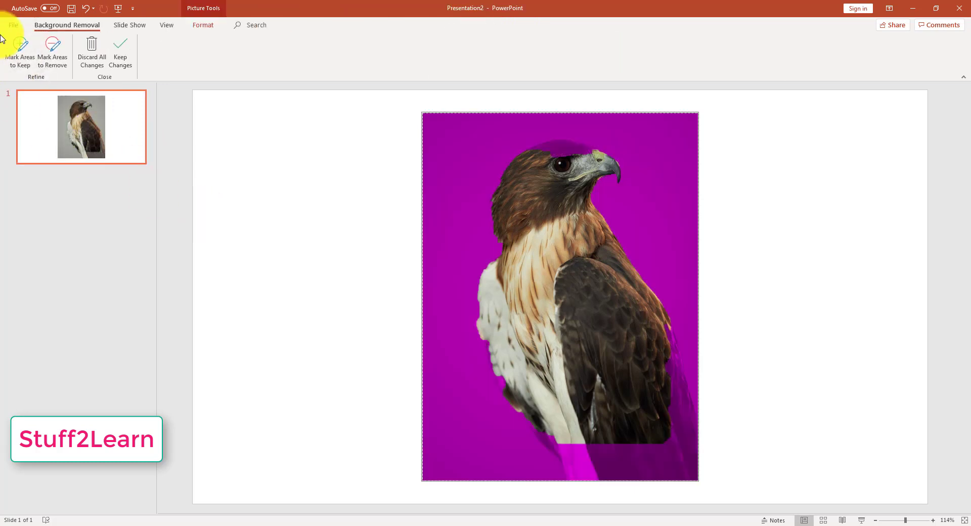
pyautogui.click(20, 52)
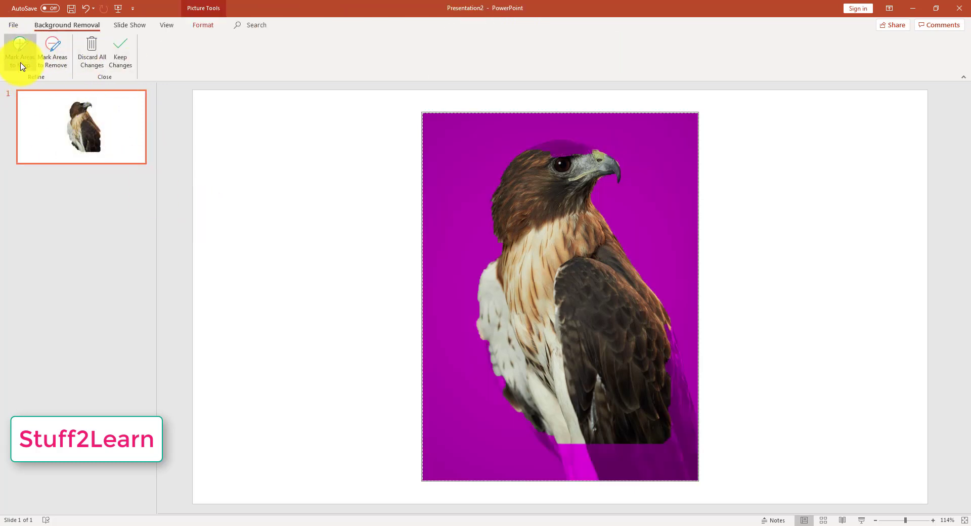
pyautogui.click(20, 52)
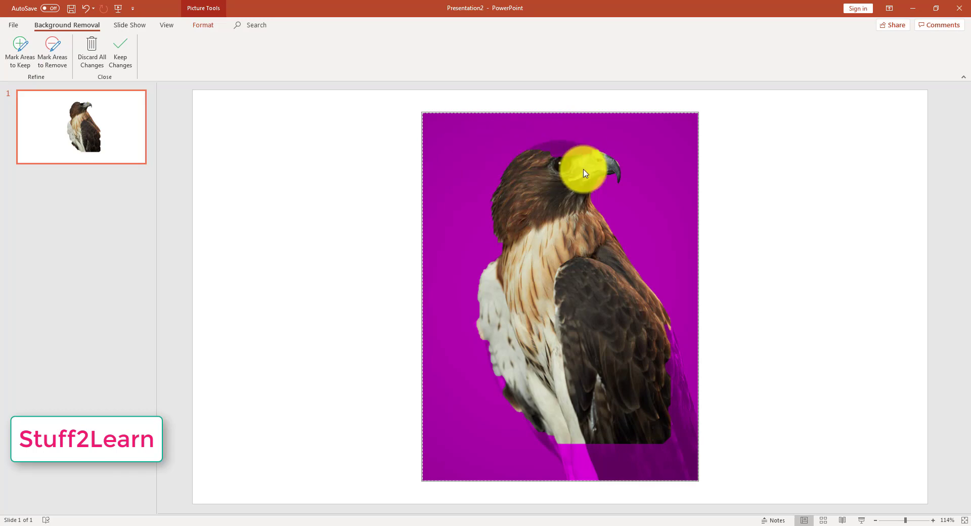
pyautogui.click(53, 53)
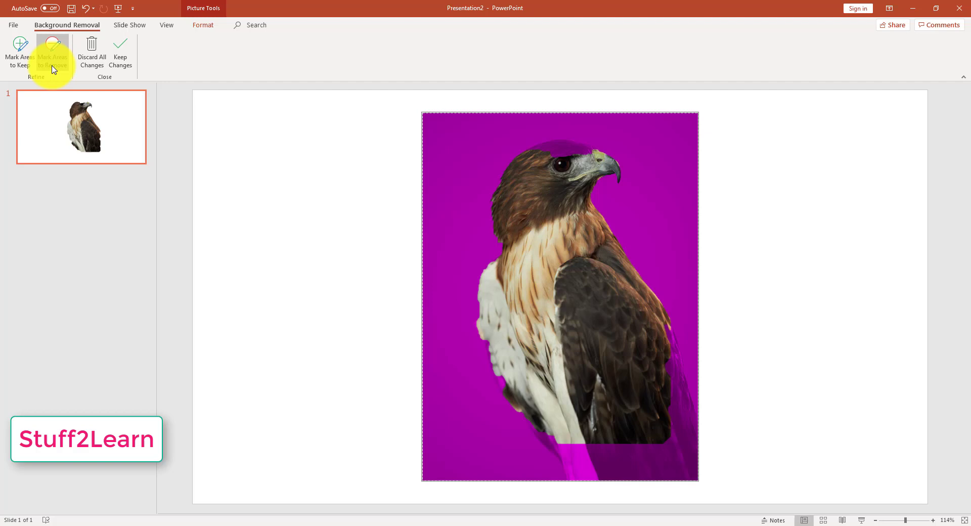
pyautogui.moveTo(53, 50)
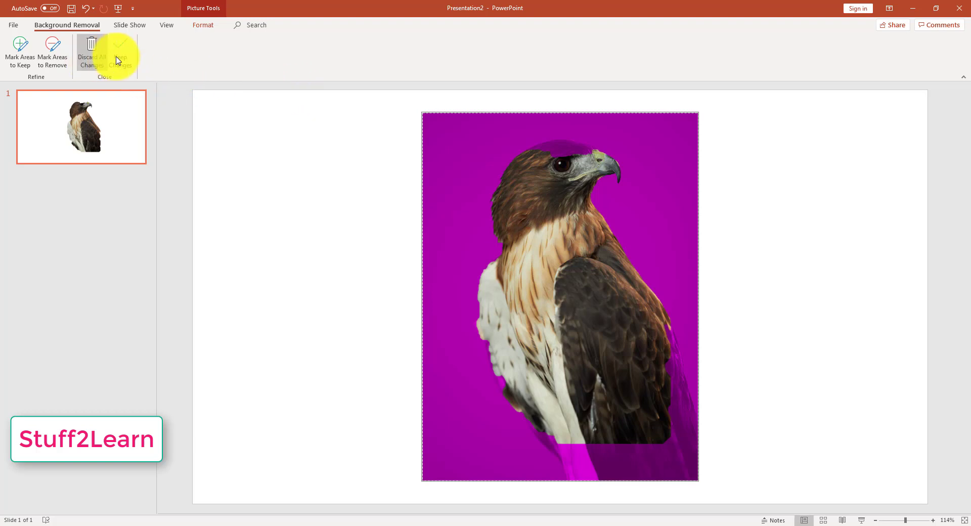
pyautogui.moveTo(286, 78)
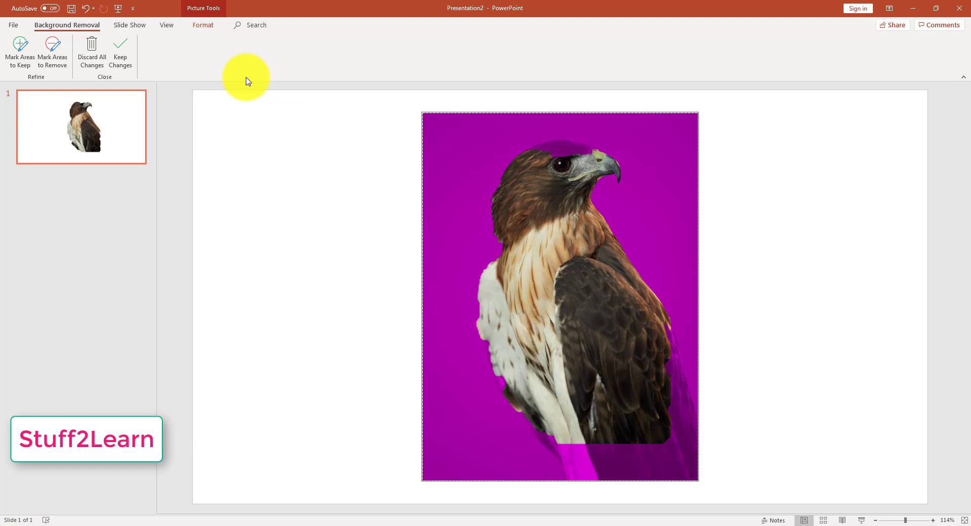
pyautogui.moveTo(66, 29)
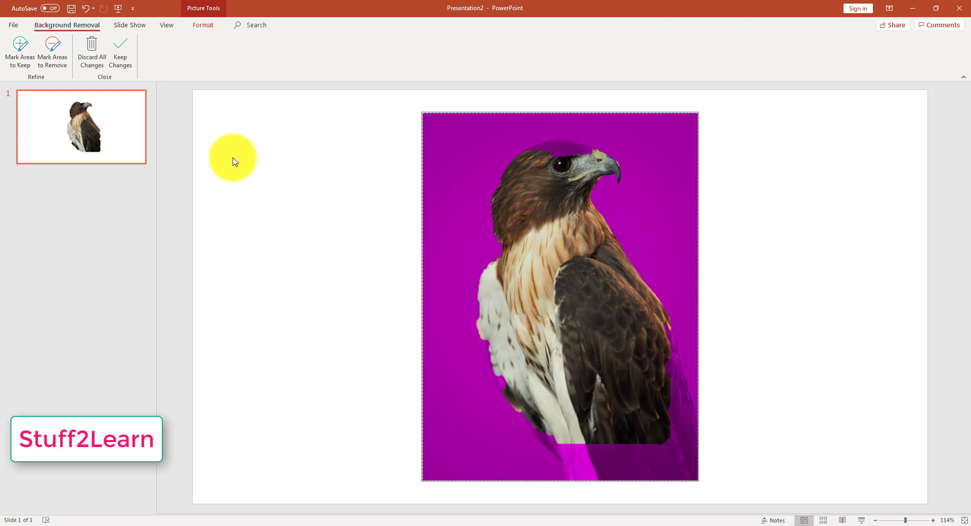
pyautogui.moveTo(19, 50)
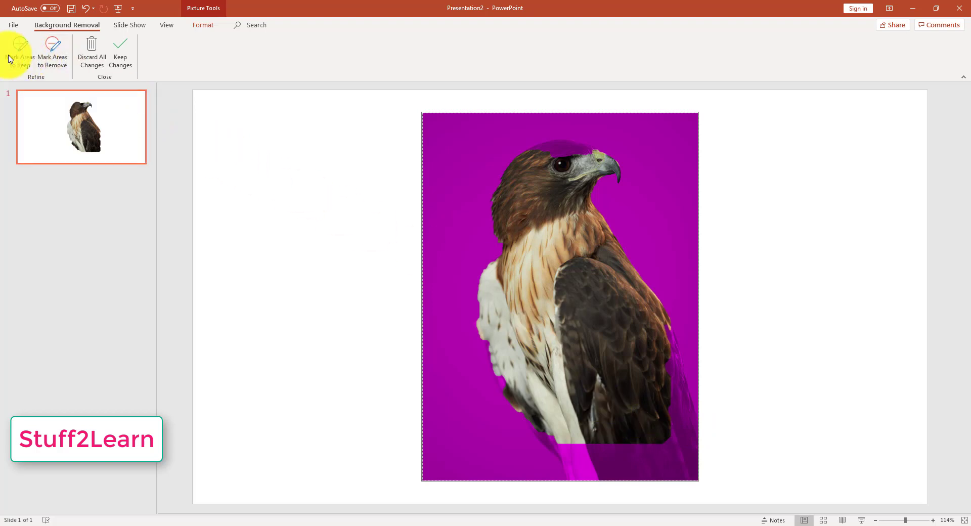
# Mark the hawk's lower body to keep and apply Keep Changes, leaving the bird on white
pyautogui.click(20, 53)
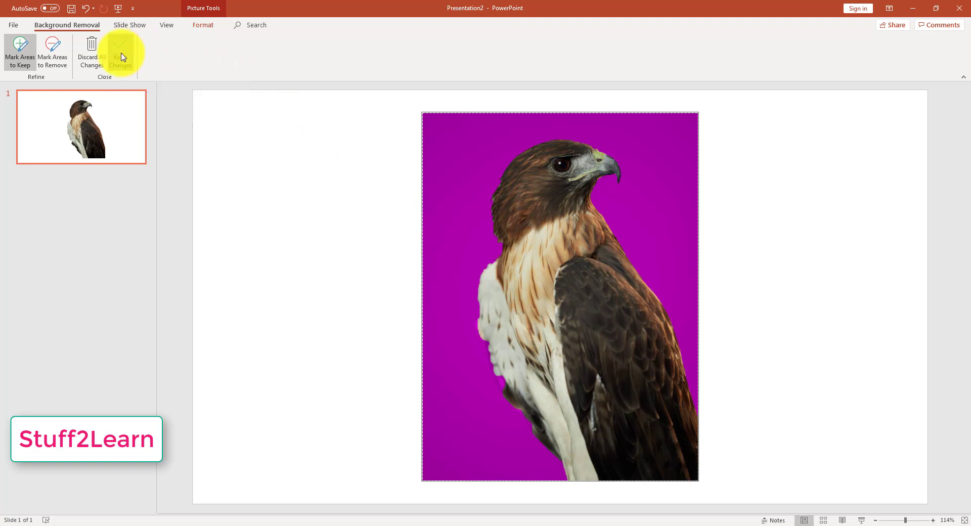
pyautogui.click(121, 53)
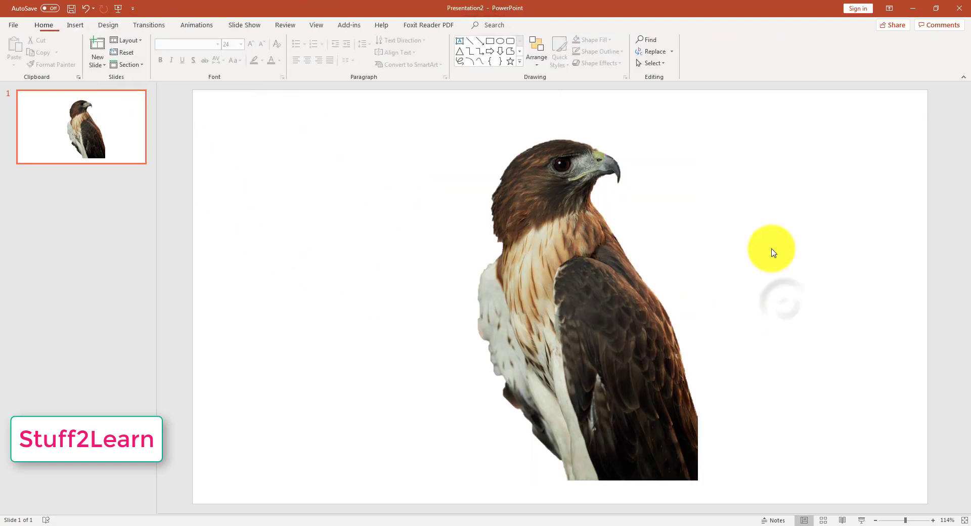